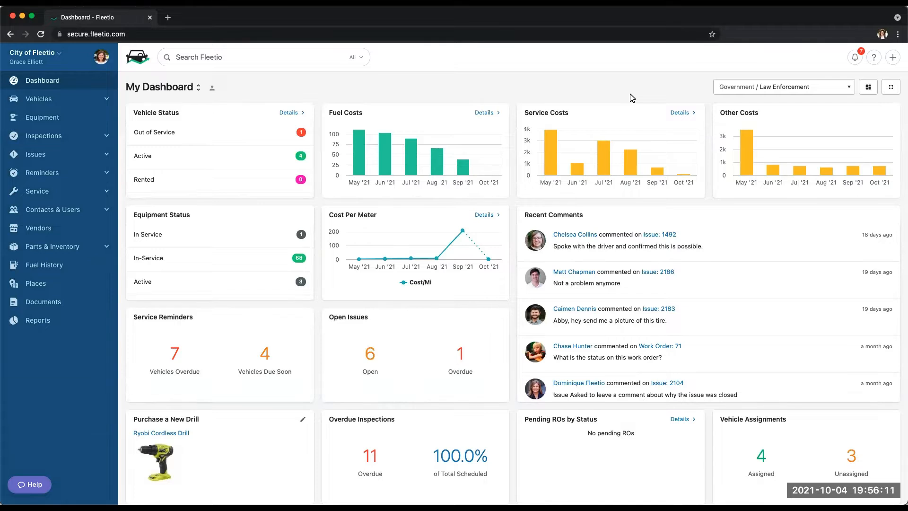
Step: Bring up the quick-add menu of new record types from the dashboard top bar
click(892, 56)
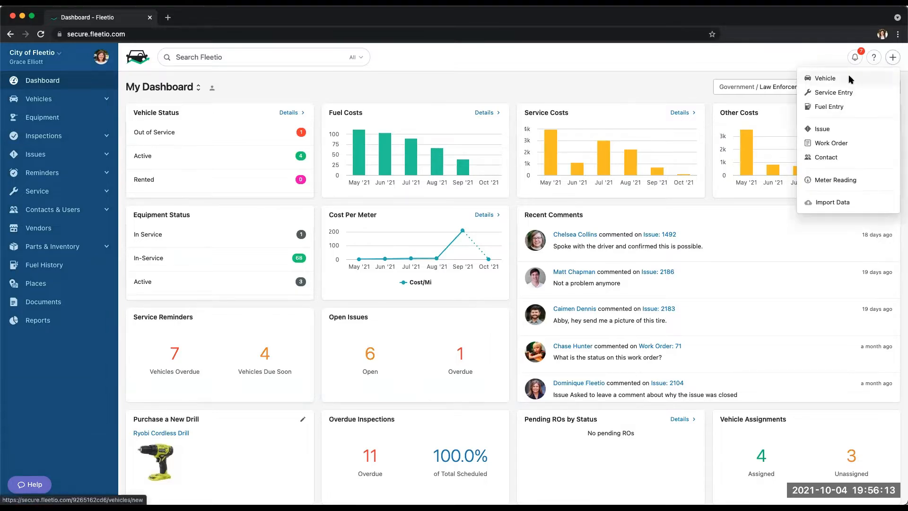
Step: Start a blank New Vehicle form, glance at its Maintenance section, and return to Details
click(825, 79)
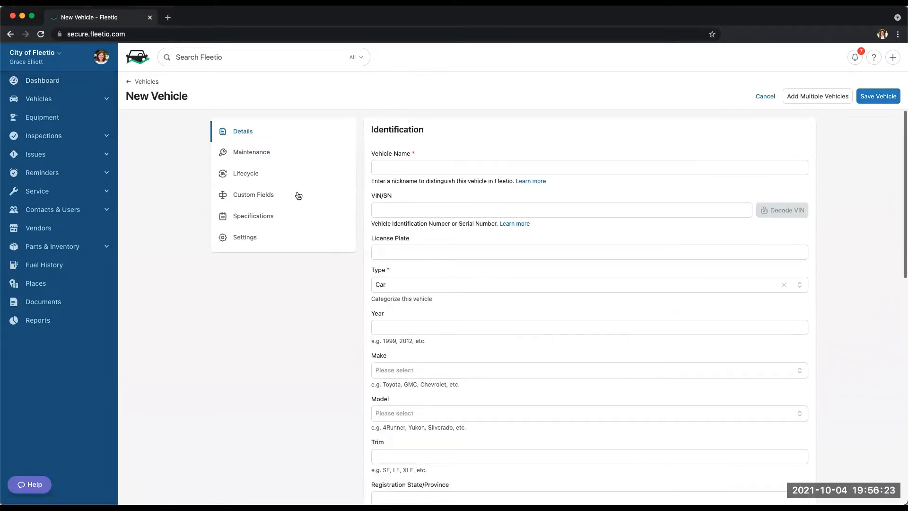
click(251, 152)
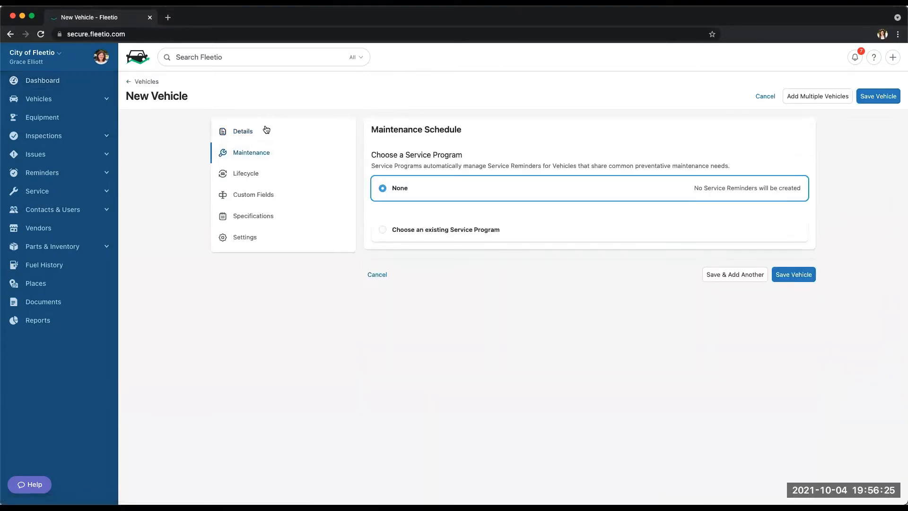
click(243, 130)
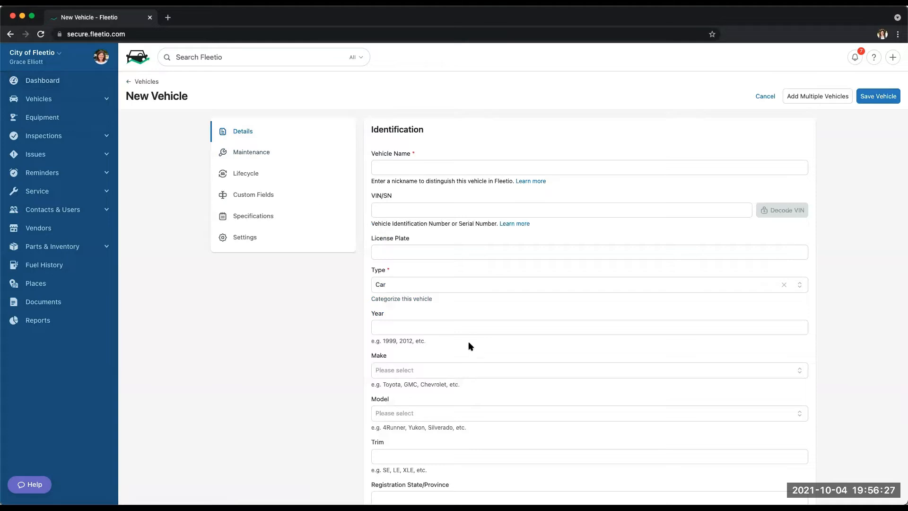
mouse_move(817, 97)
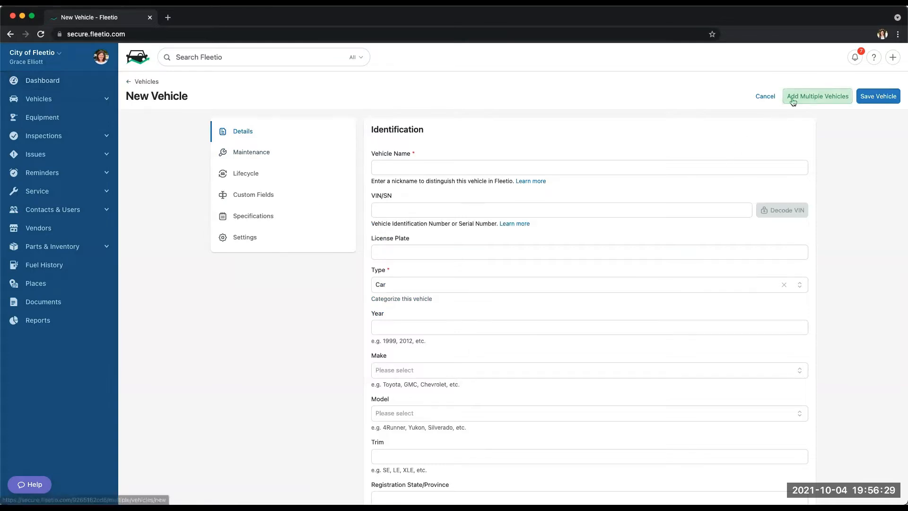
Step: Switch from the single New Vehicle form to the bulk Add Multiple Vehicles page
click(817, 96)
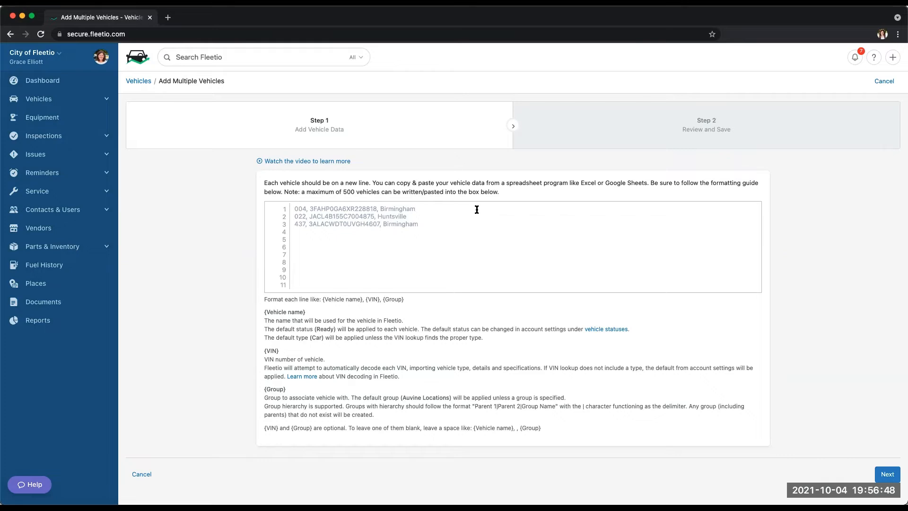
mouse_move(414, 172)
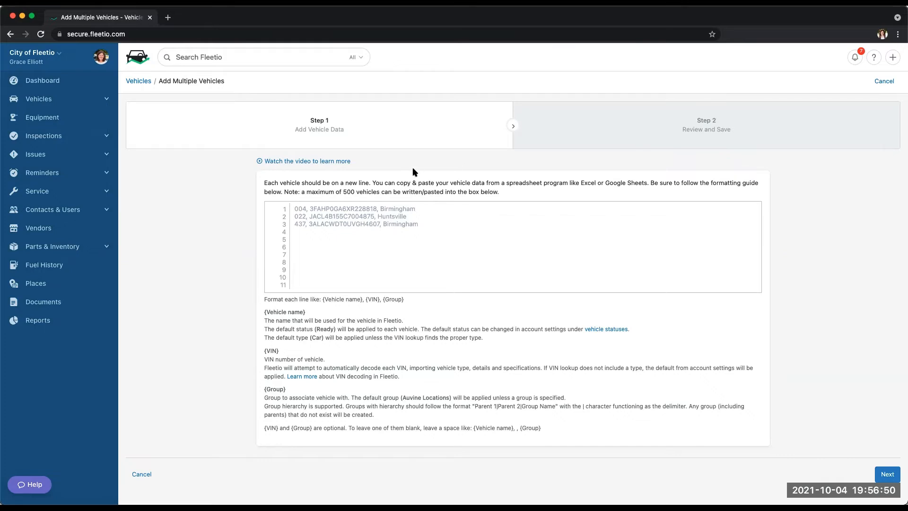
mouse_move(448, 257)
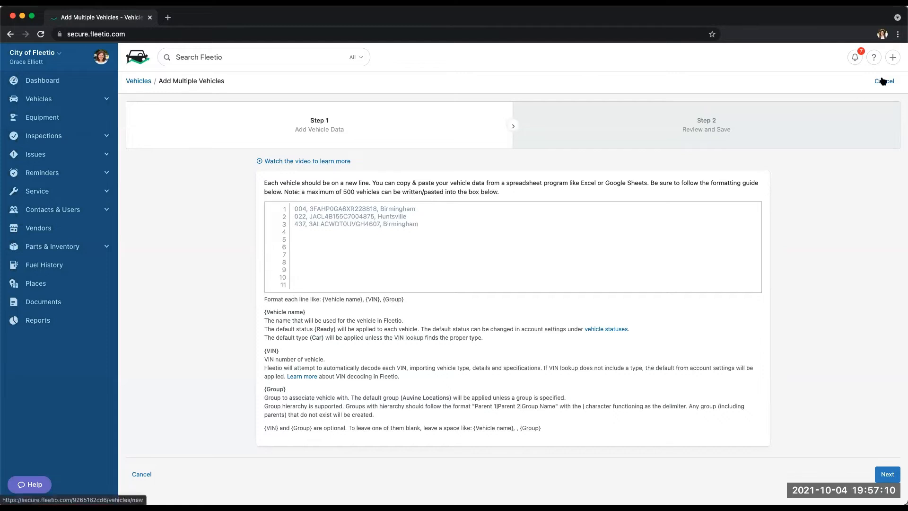
click(883, 81)
text(GE-01)
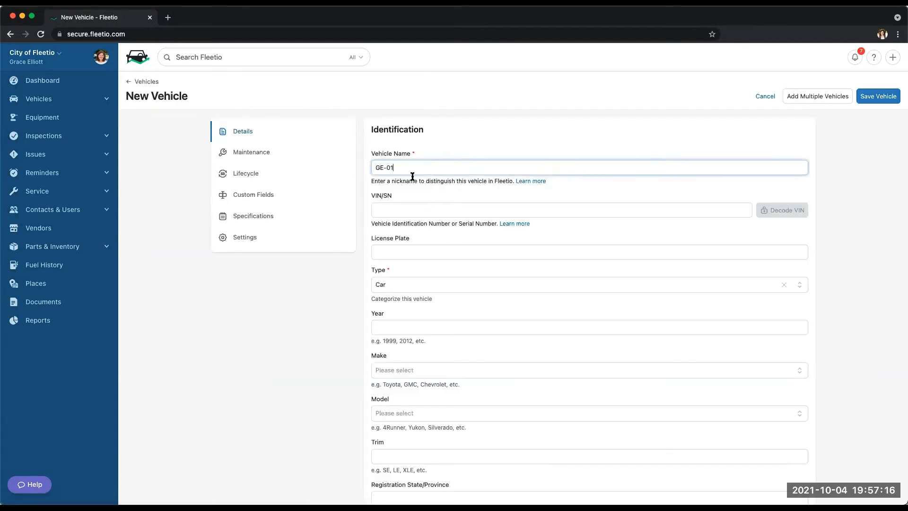
text(5j6rm3h55gl030336)
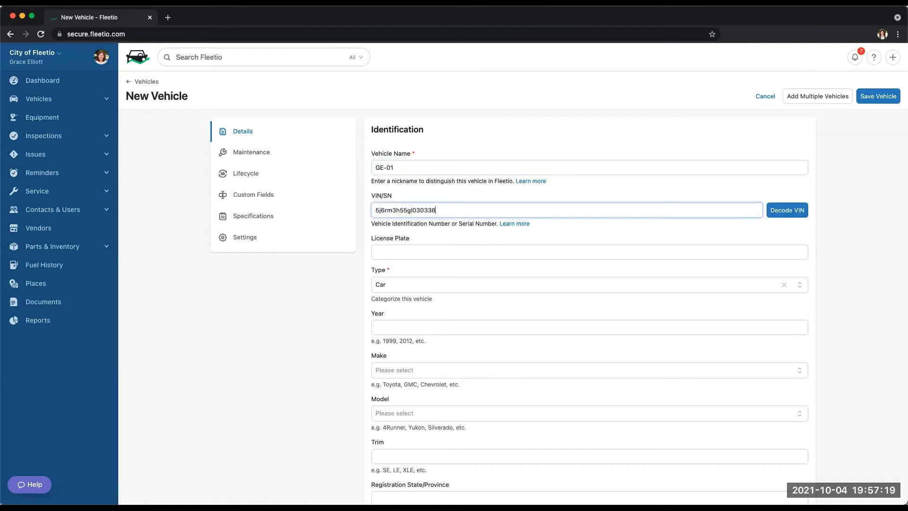
click(786, 210)
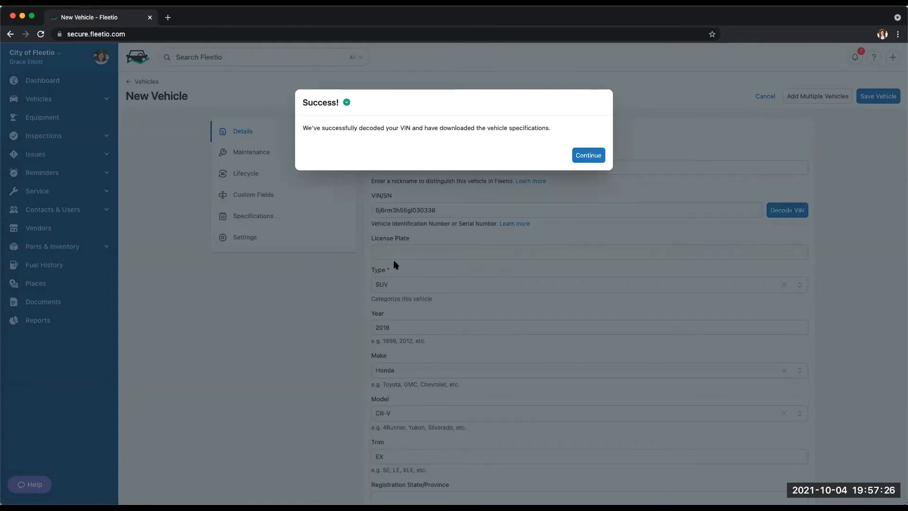
Step: Dismiss the VIN-decode success notice and review GE-01's Ready, Auvine Locations and Owned defaults
click(587, 155)
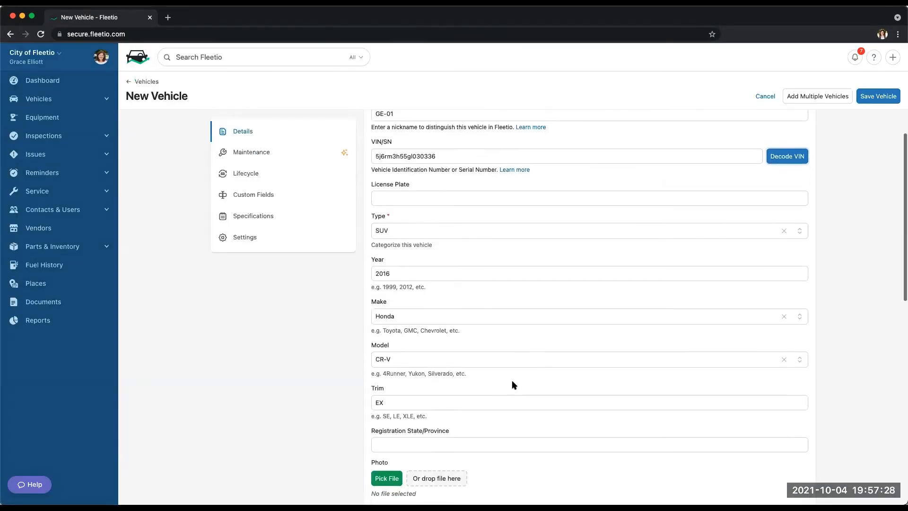
scroll(down, 3)
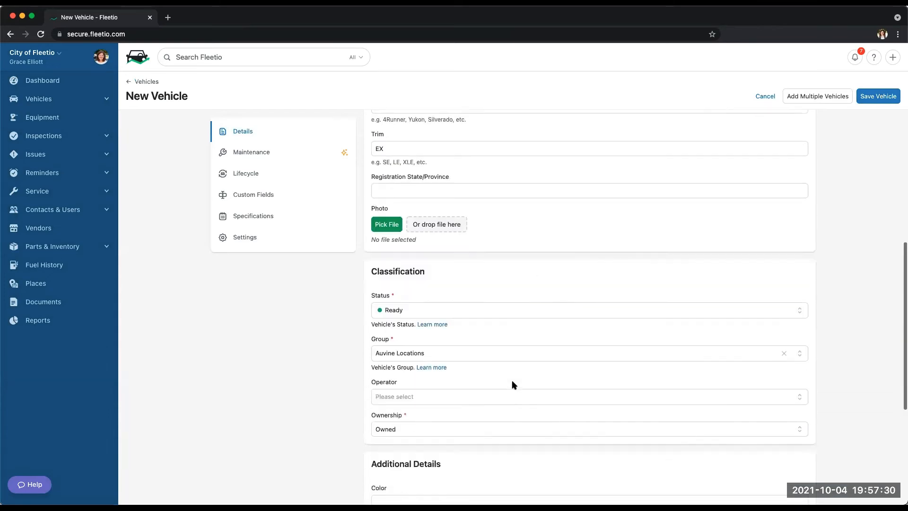
scroll(down, 3)
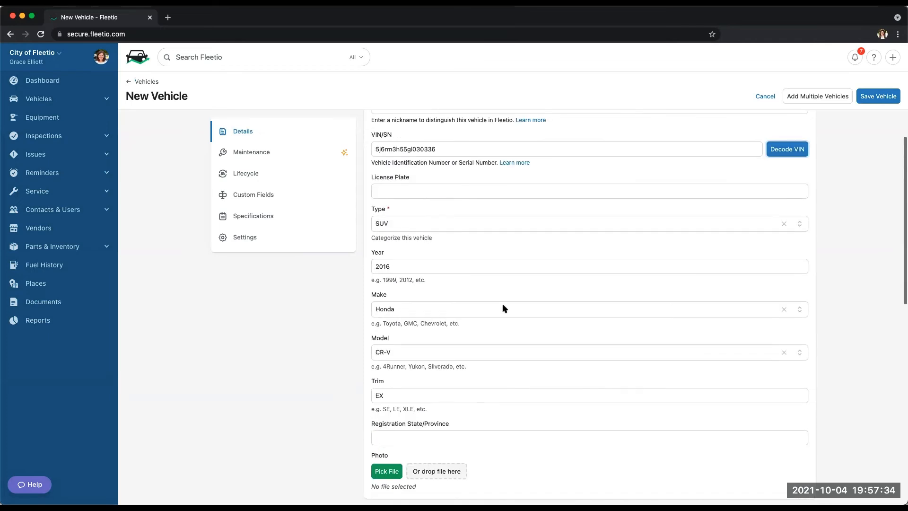
Step: Choose the suggested Honda CR-V Maintenance Schedule as GE-01's service program
click(251, 152)
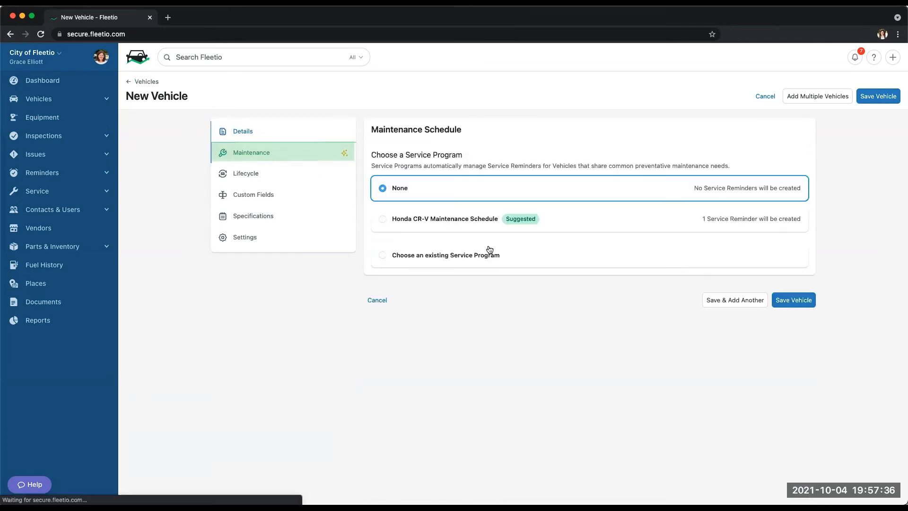
click(382, 218)
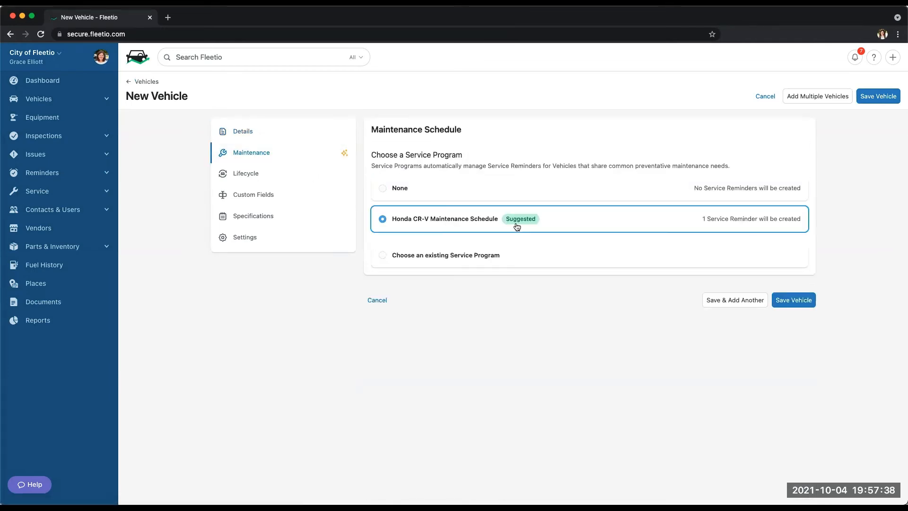
mouse_move(652, 217)
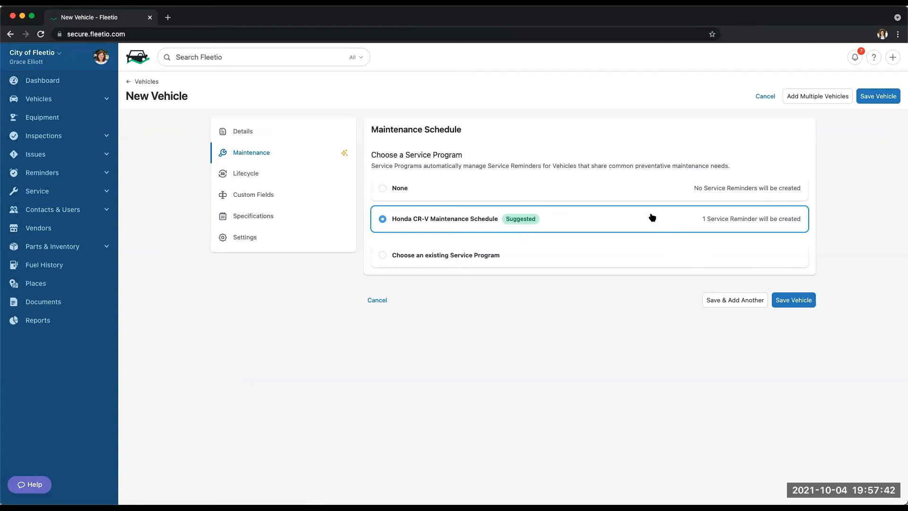
mouse_move(659, 21)
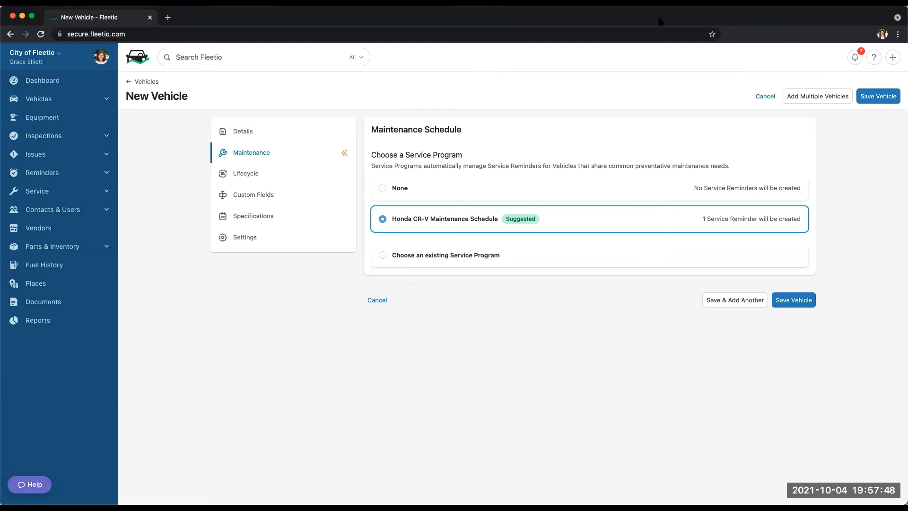
mouse_move(623, 100)
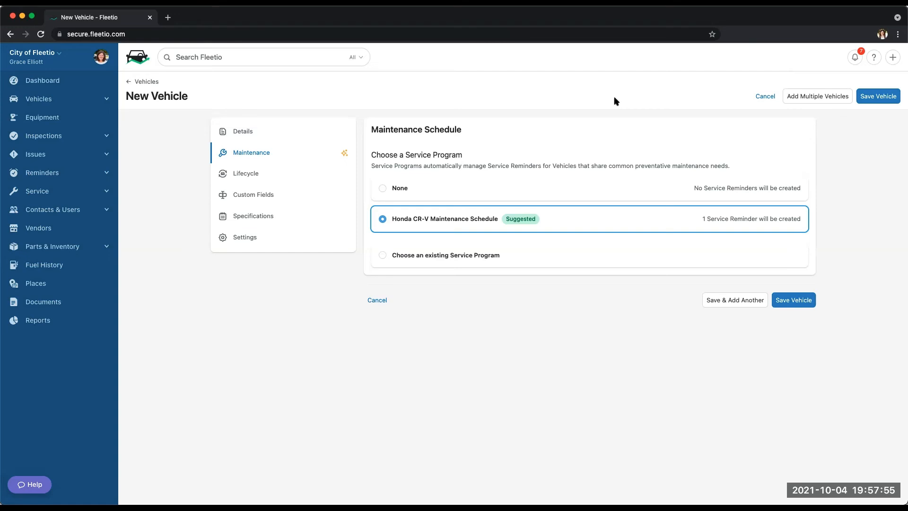
Step: Leave the unsaved GE-01 form without saving and go to the Vehicle List page
click(38, 98)
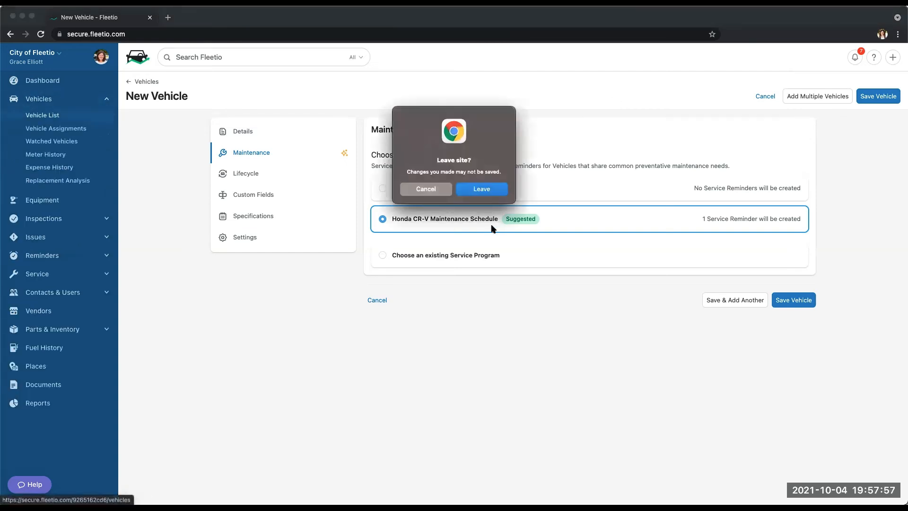
click(481, 189)
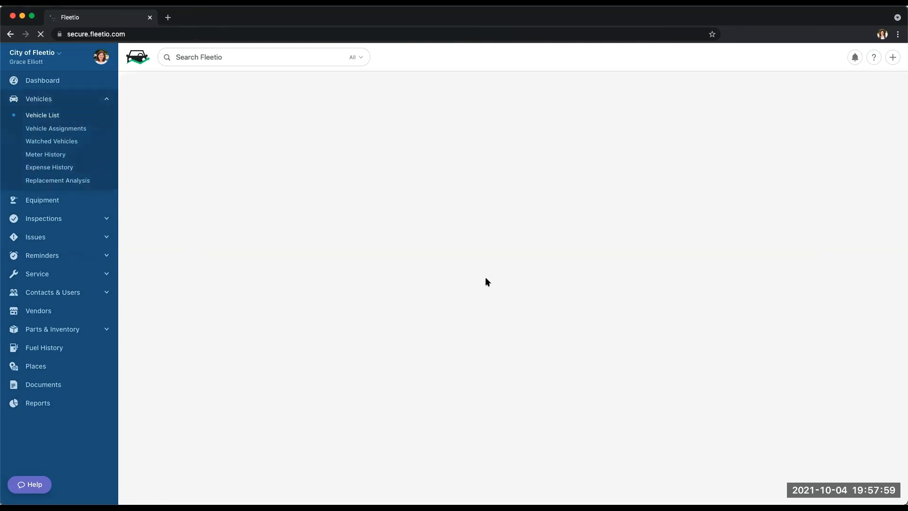
click(43, 115)
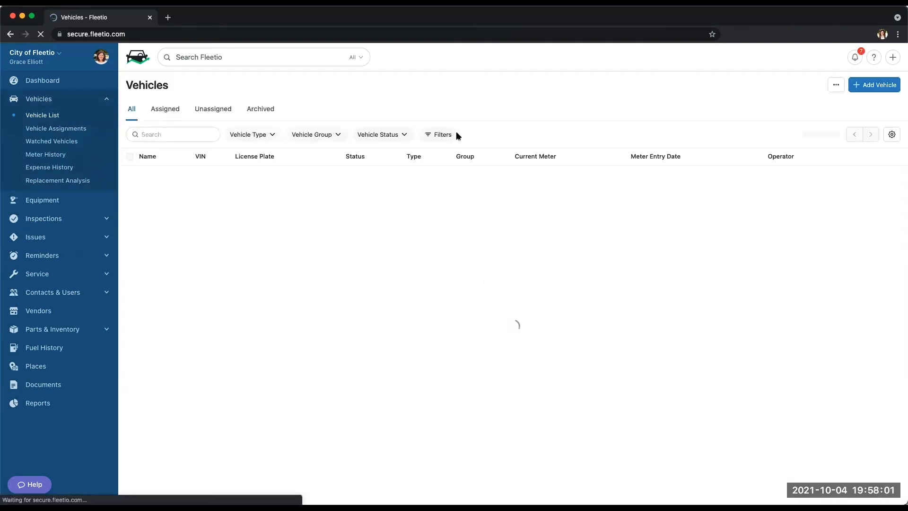